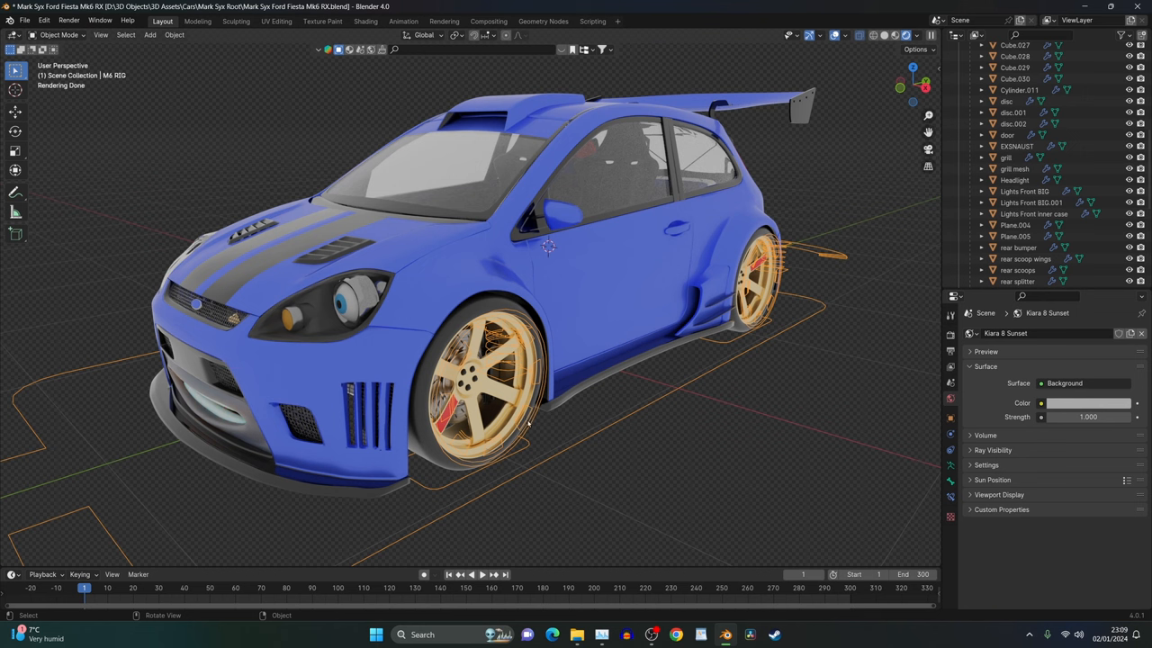
{"action": "mouse_move", "coordinate": [412, 542]}
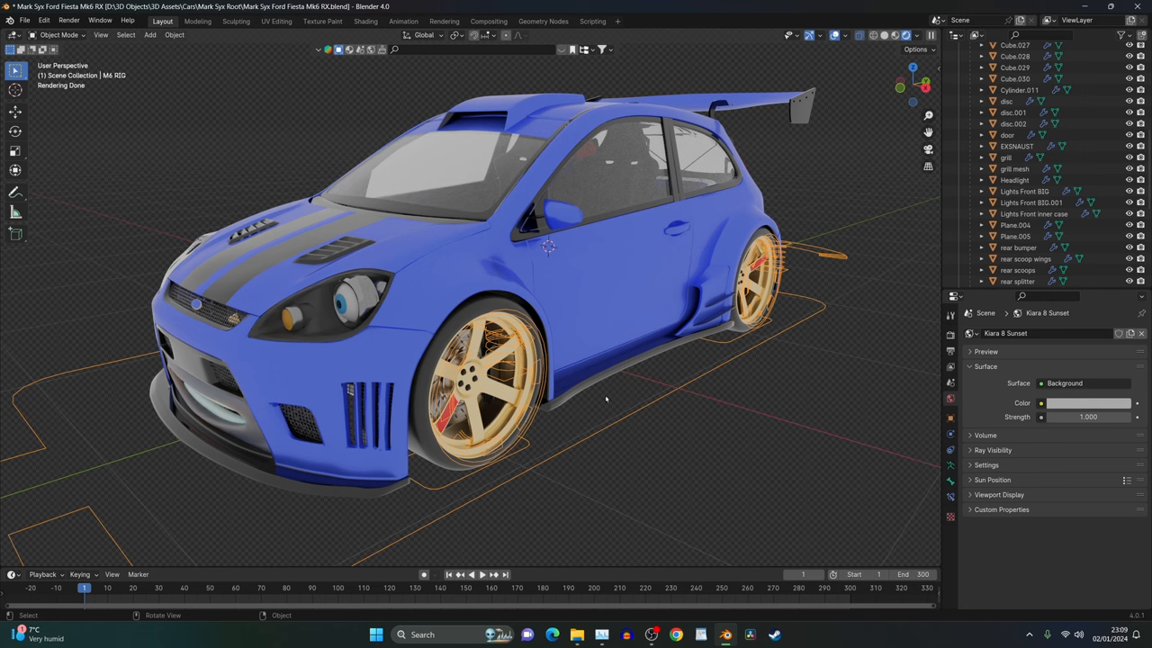
{"action": "mouse_move", "coordinate": [608, 398]}
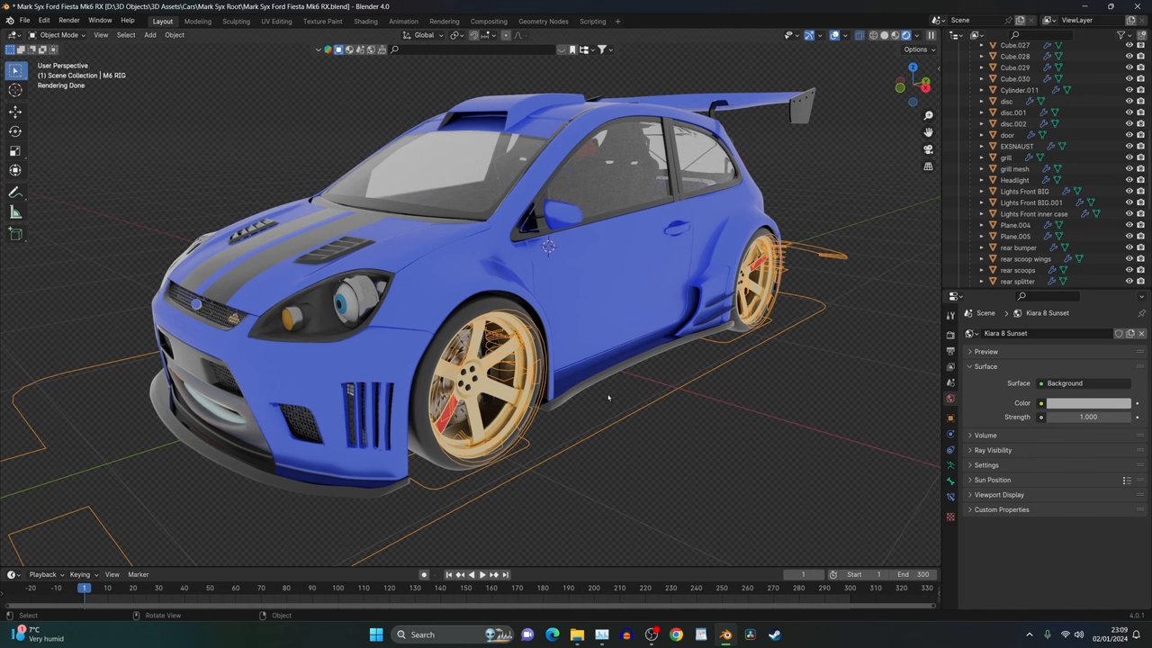
{"action": "mouse_move", "coordinate": [473, 414]}
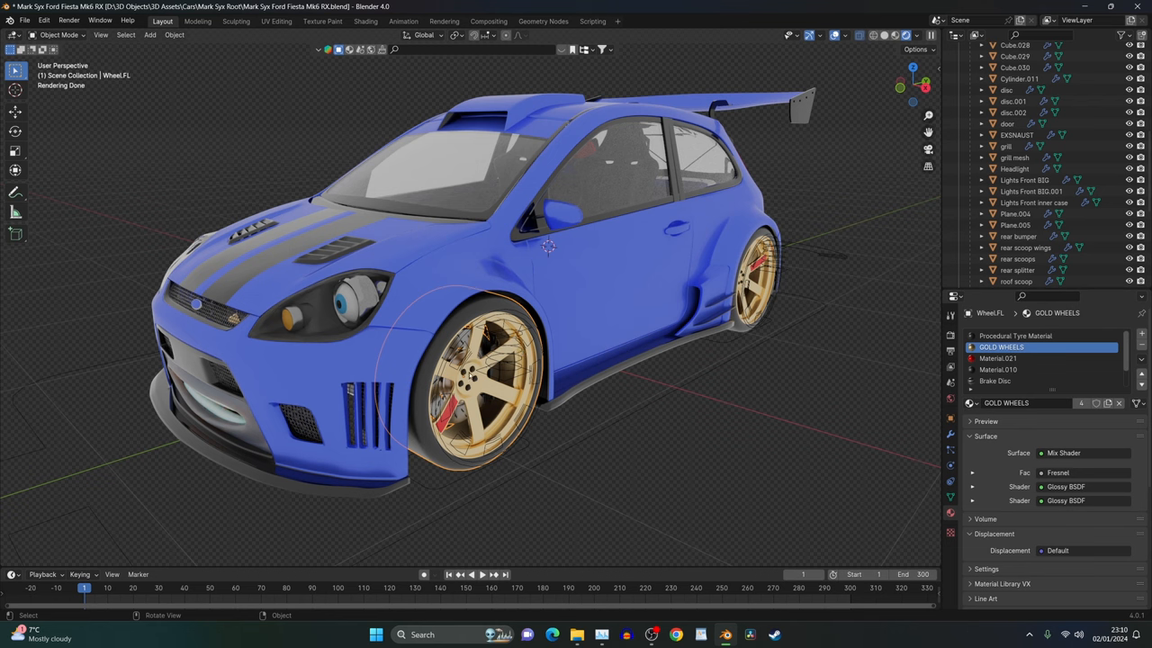
Put the car rig in Pose Mode and select the GroundSensor bone to show its transform settings
{"action": "key", "text": "Tab"}
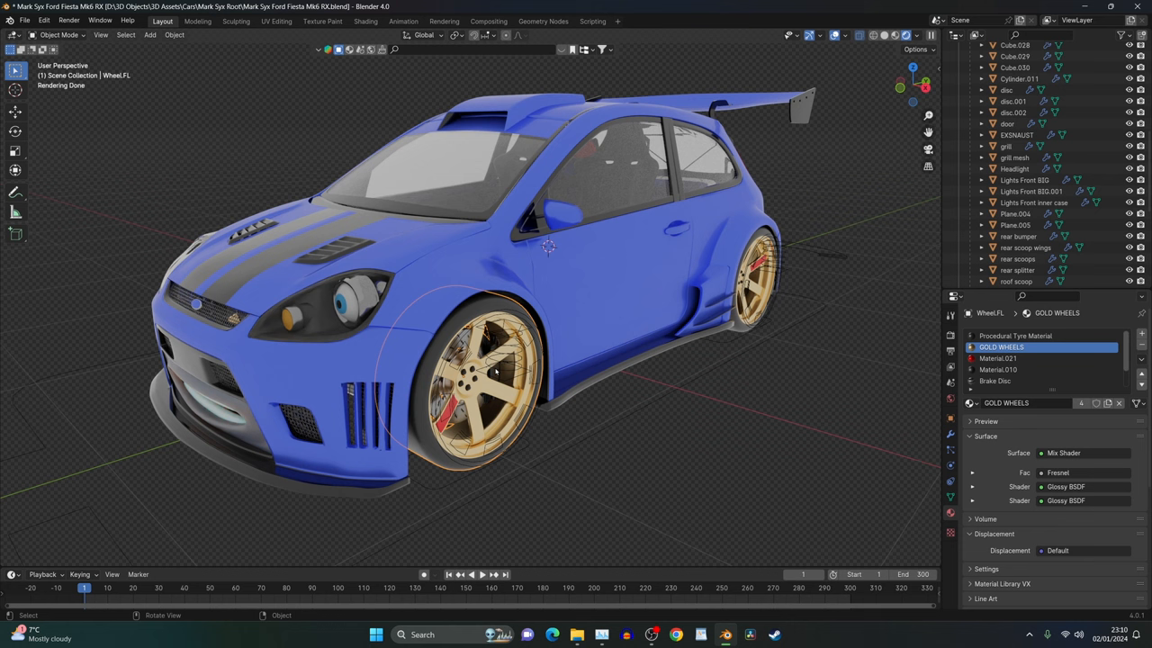
{"action": "mouse_move", "coordinate": [461, 484]}
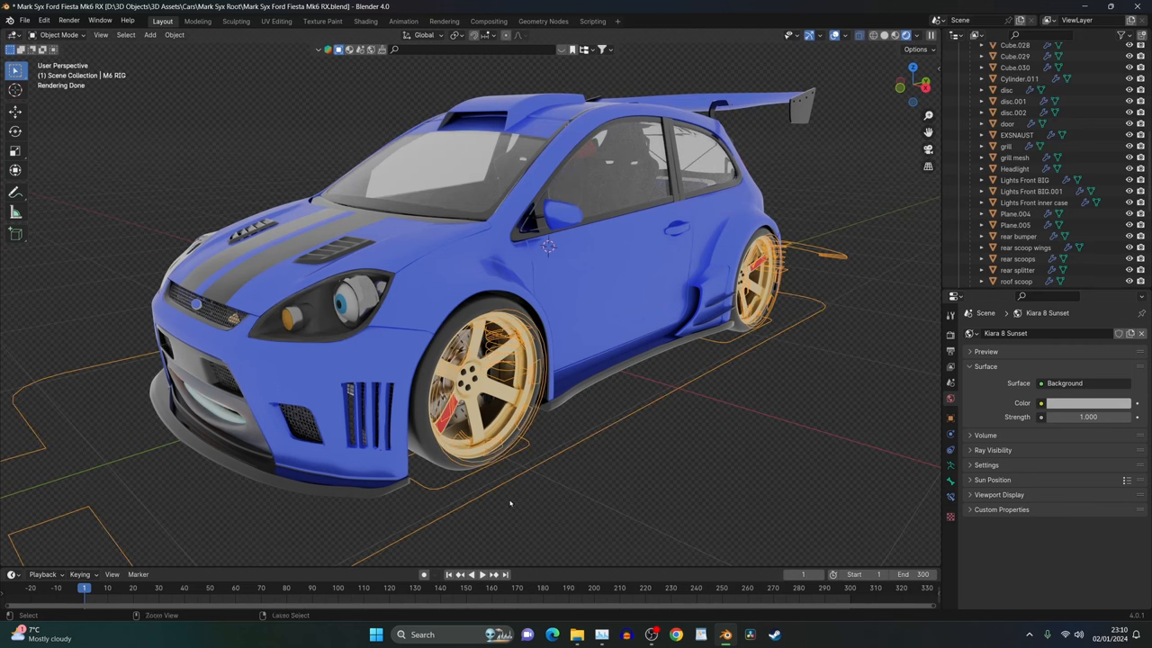
{"action": "left_click", "coordinate": [58, 34]}
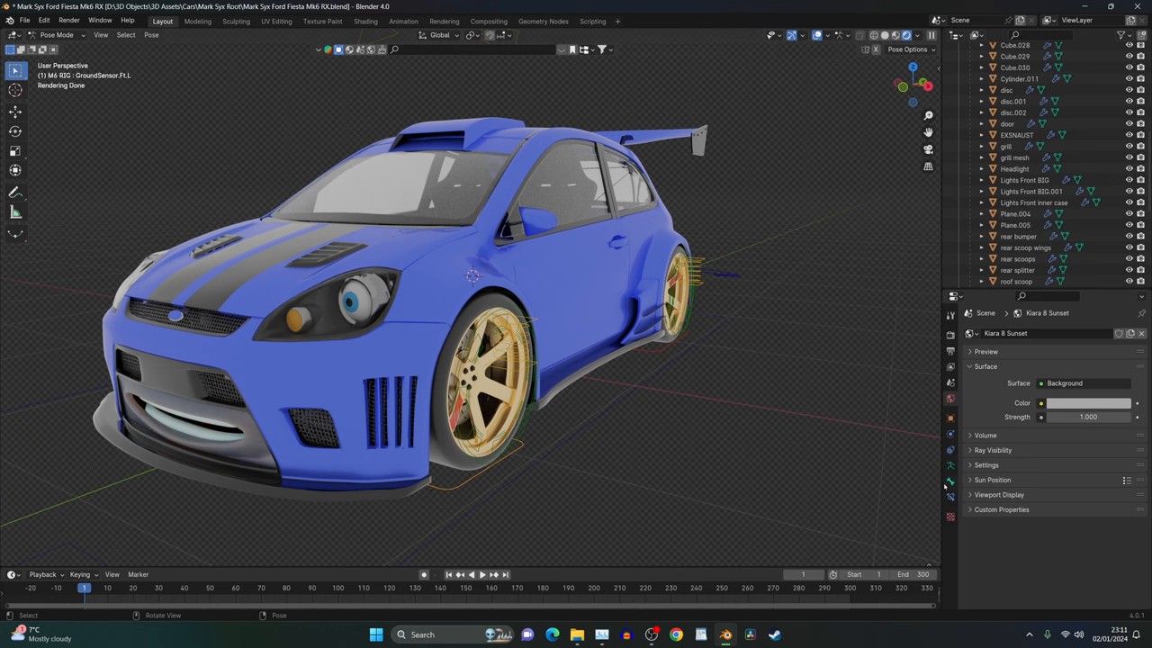
{"action": "left_click", "coordinate": [950, 482]}
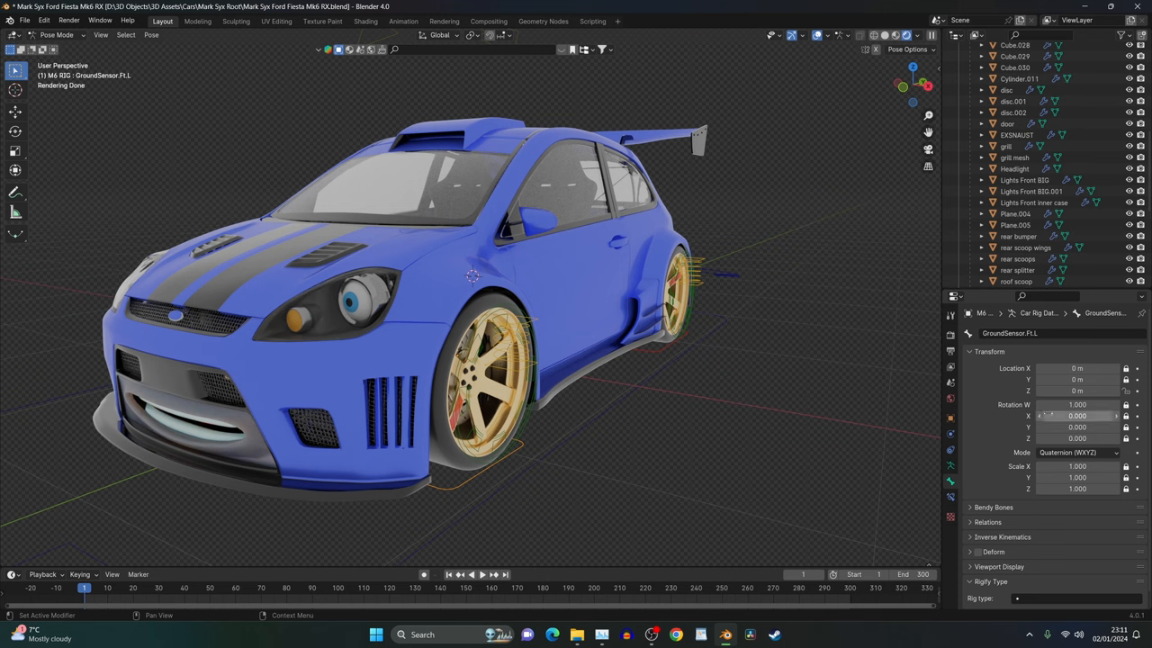
{"action": "mouse_move", "coordinate": [1076, 440]}
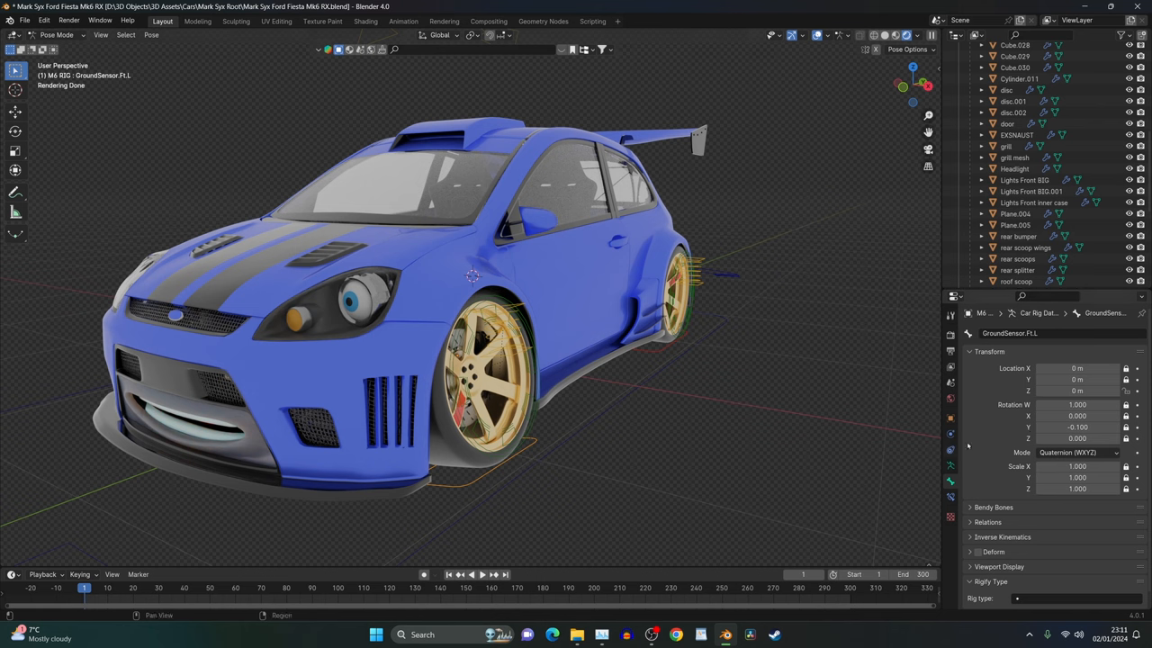
{"action": "mouse_move", "coordinate": [1076, 426]}
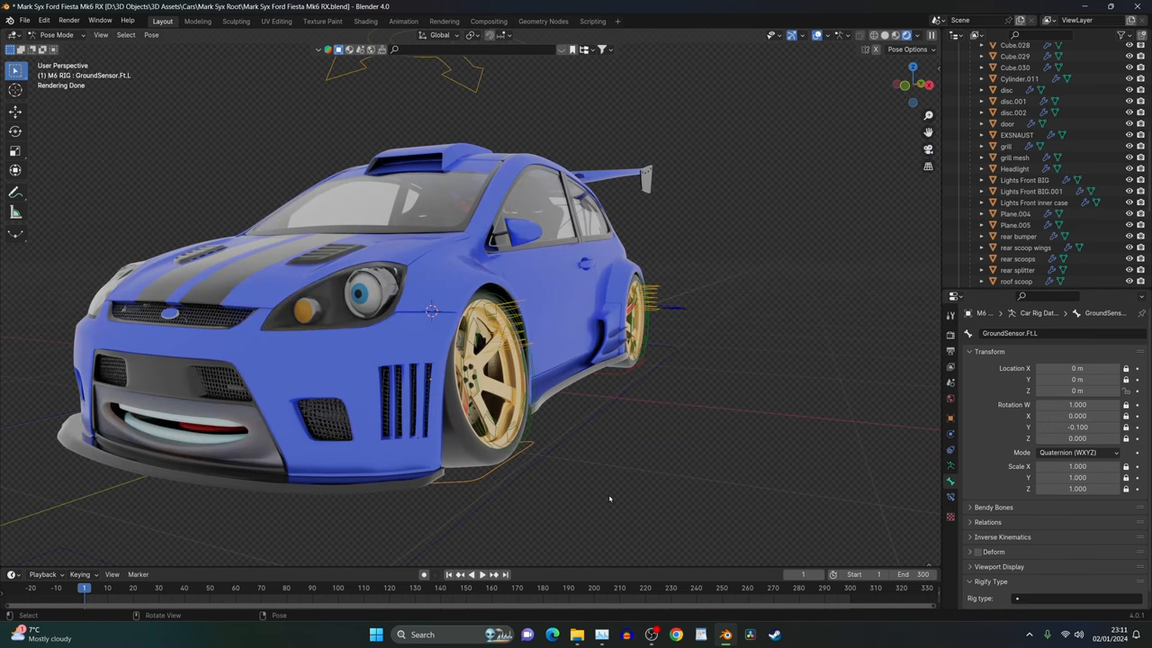
{"action": "mouse_move", "coordinate": [500, 291]}
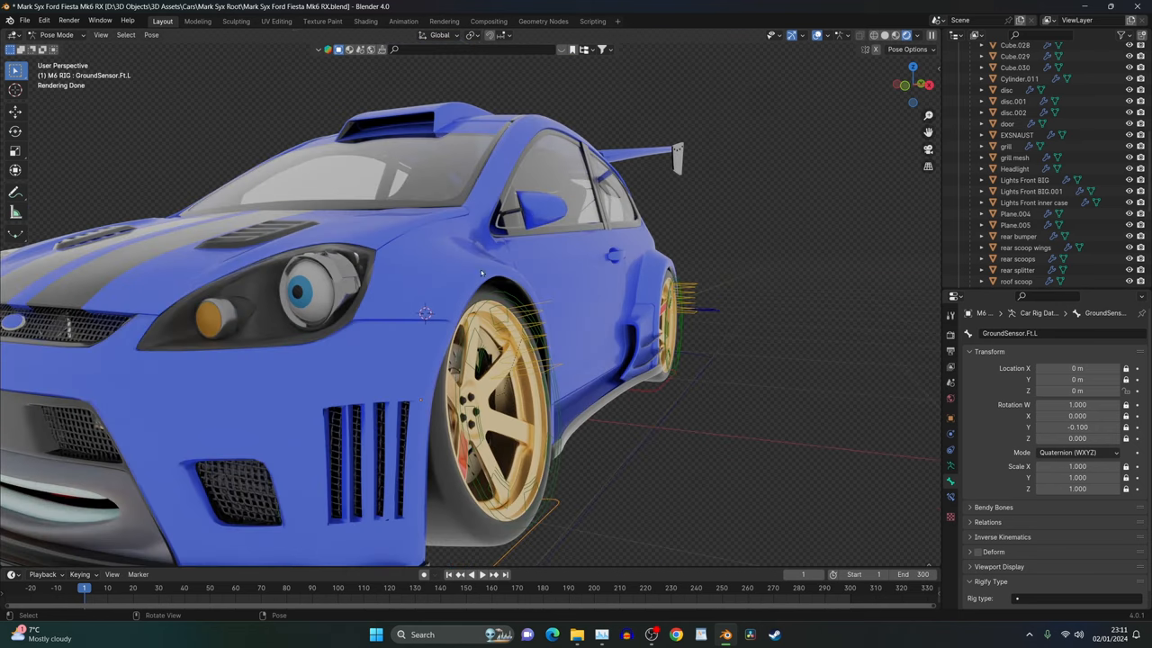
{"action": "mouse_move", "coordinate": [684, 377]}
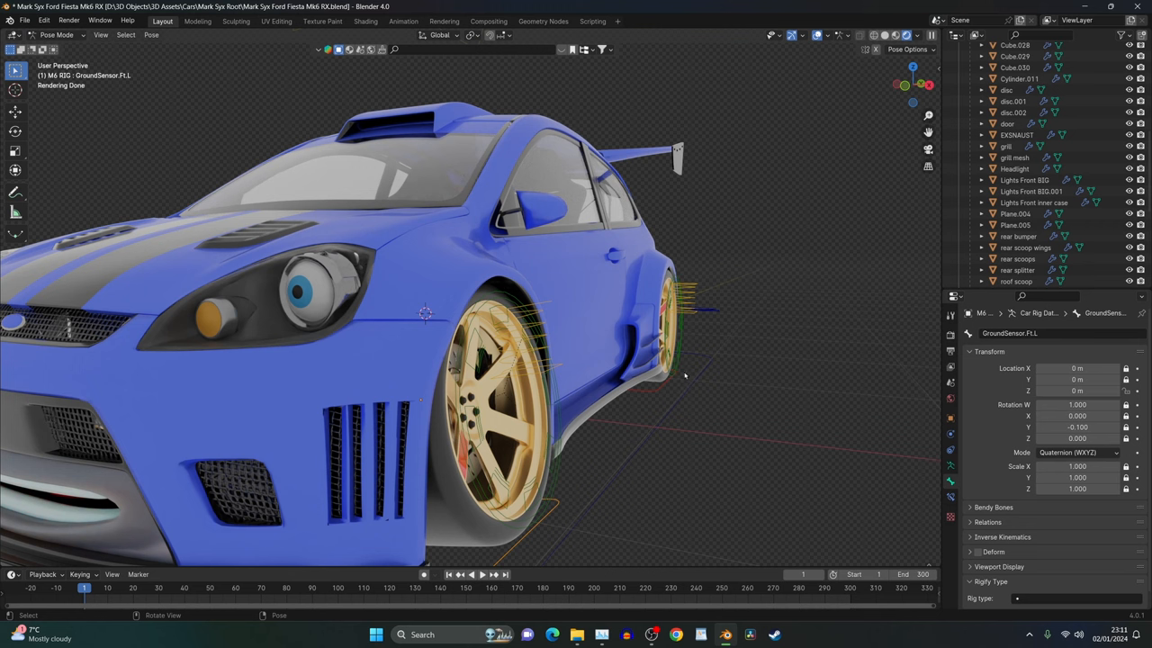
{"action": "mouse_move", "coordinate": [691, 362]}
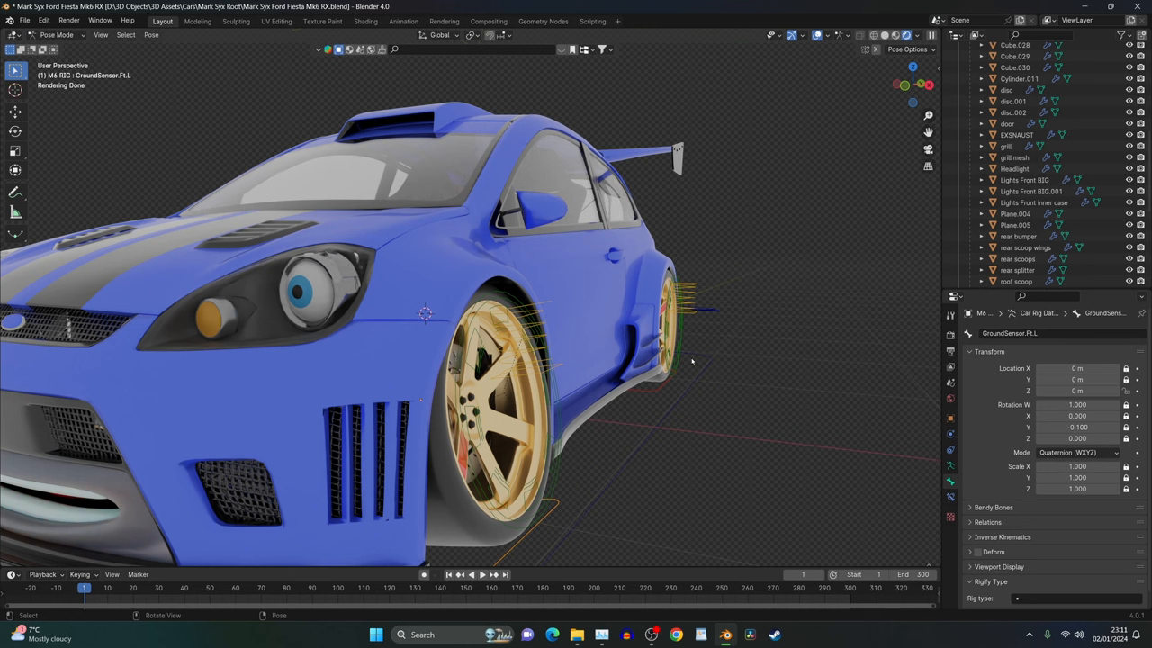
{"action": "mouse_move", "coordinate": [543, 378]}
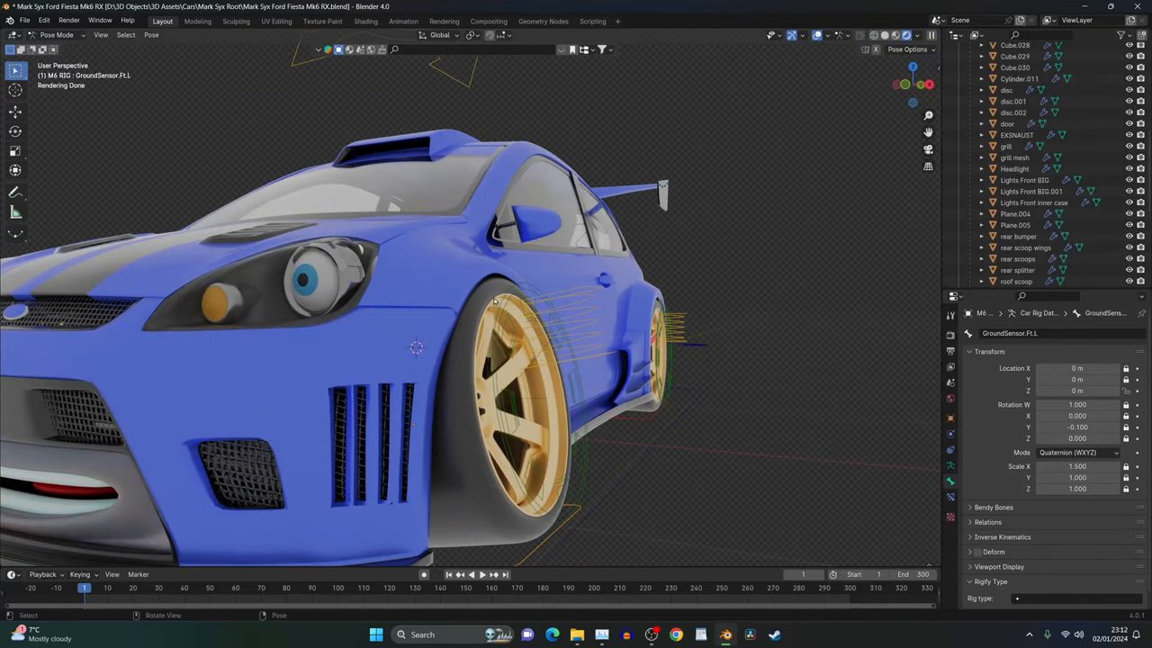
{"action": "mouse_move", "coordinate": [556, 362]}
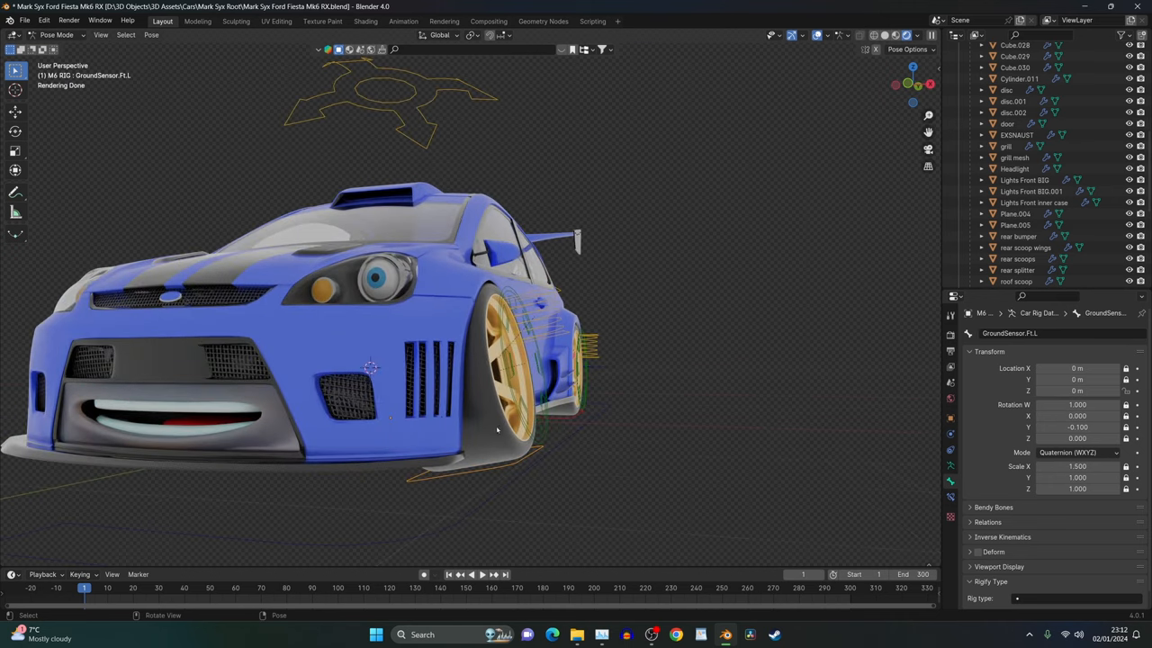
{"action": "mouse_move", "coordinate": [508, 432]}
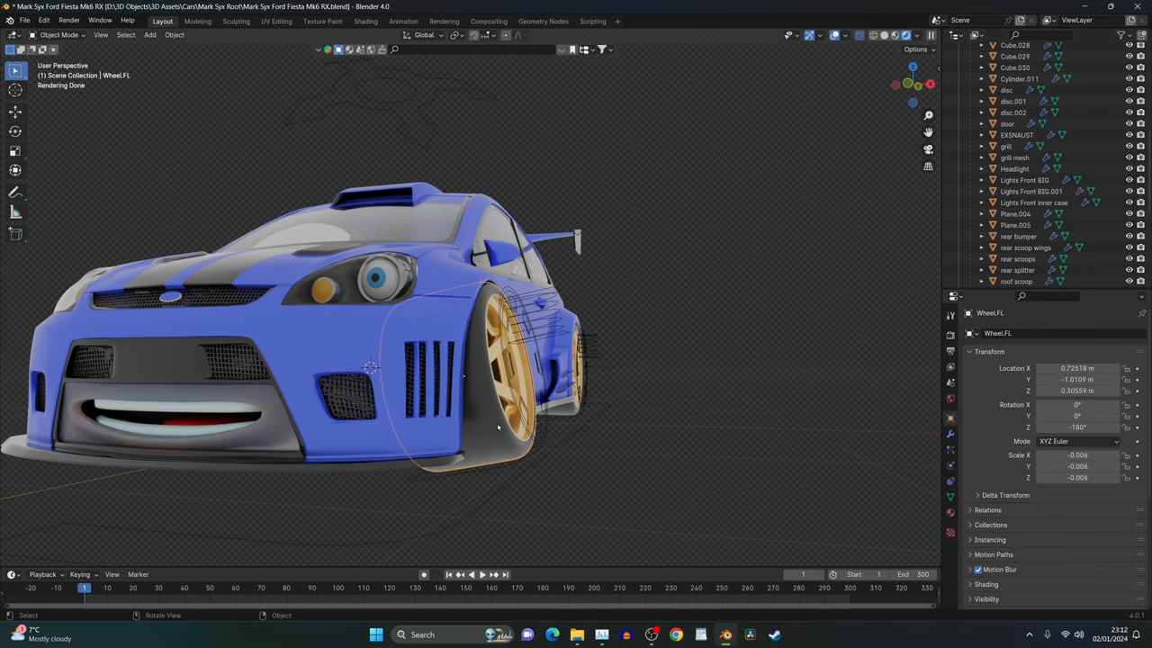
Isolate Wheel.FL in local view, enter Edit Mode with Normal orientation and move its geometry
{"action": "key", "text": "Tab"}
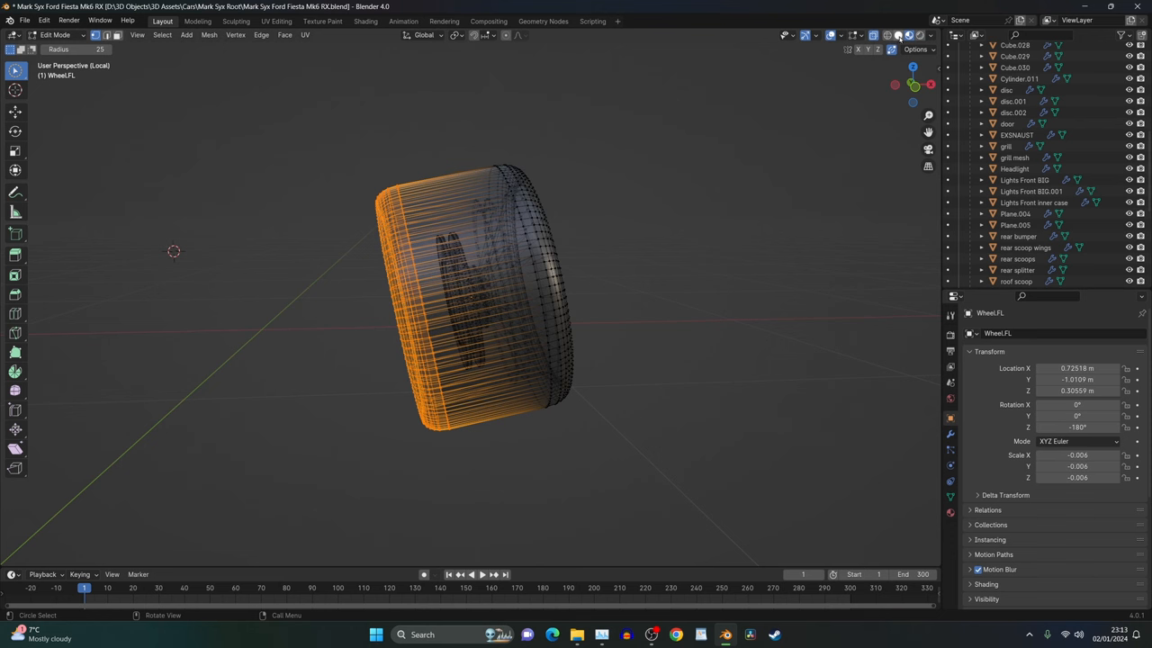
{"action": "mouse_move", "coordinate": [621, 239]}
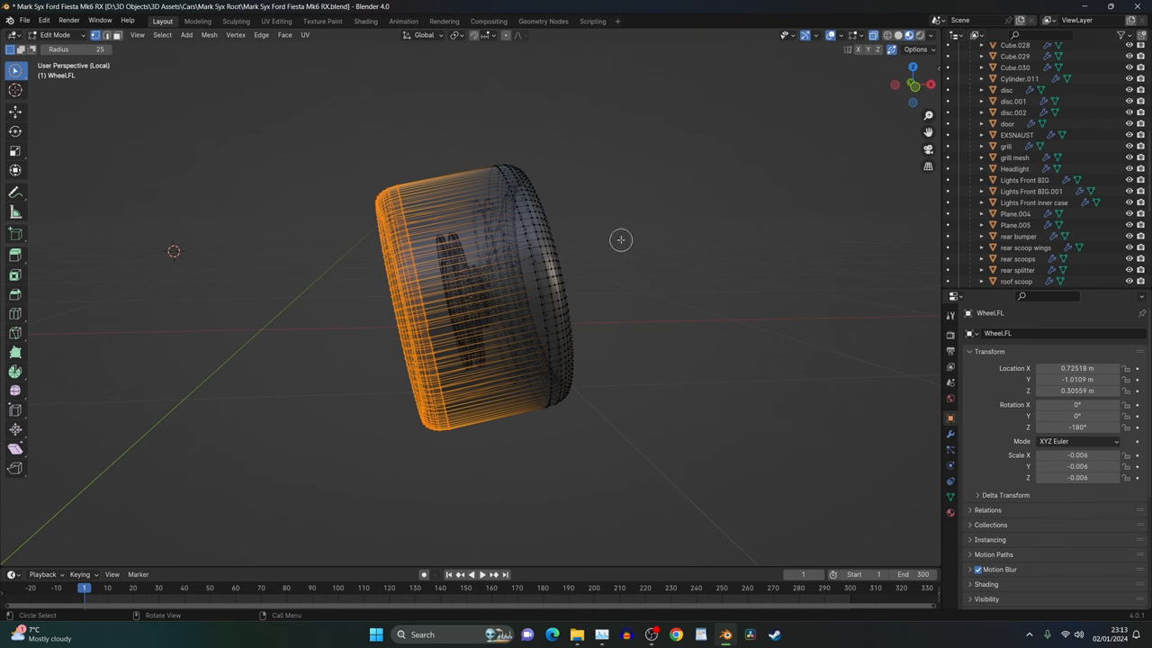
{"action": "mouse_move", "coordinate": [439, 76]}
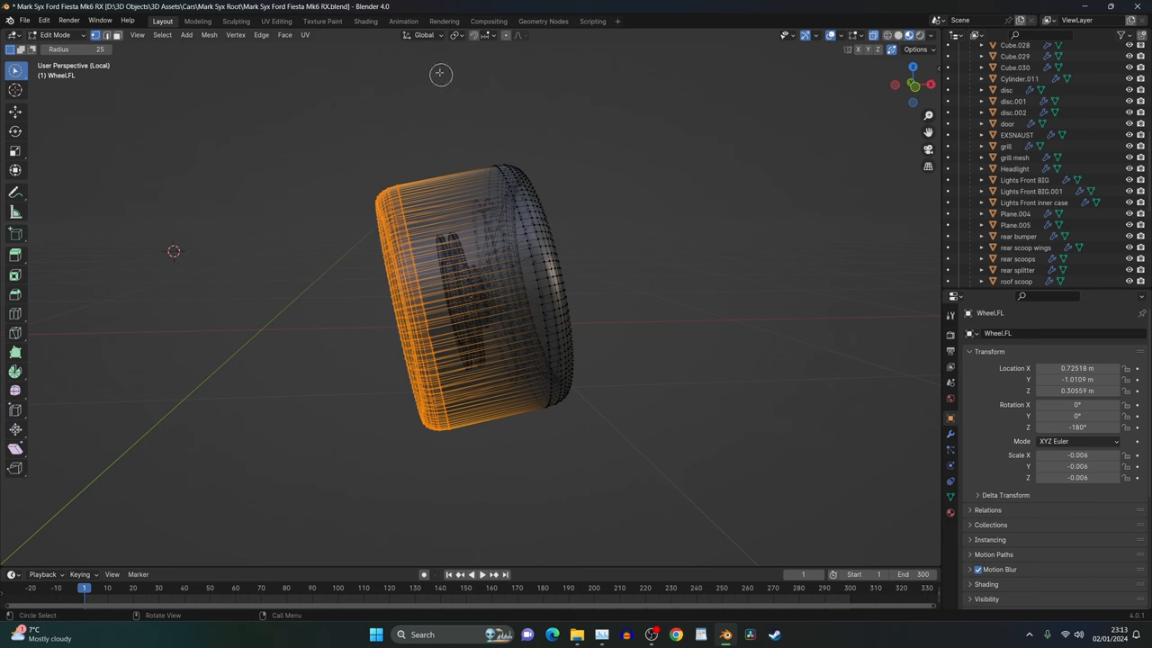
{"action": "left_click", "coordinate": [425, 36]}
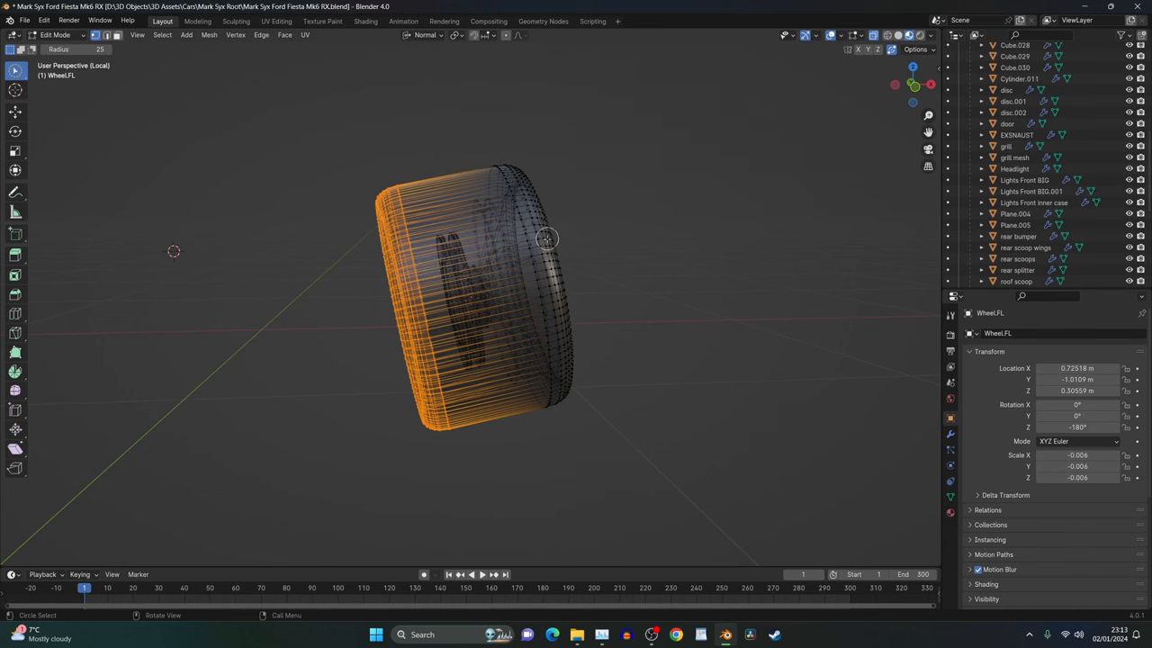
{"action": "mouse_move", "coordinate": [496, 284]}
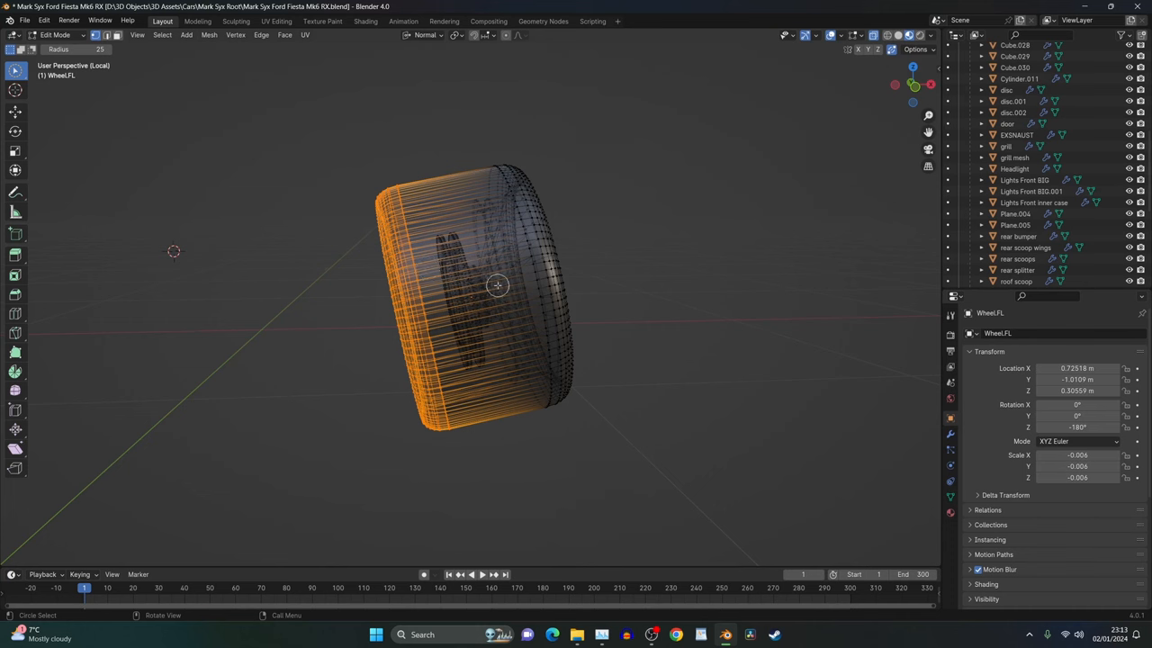
{"action": "key", "text": "g"}
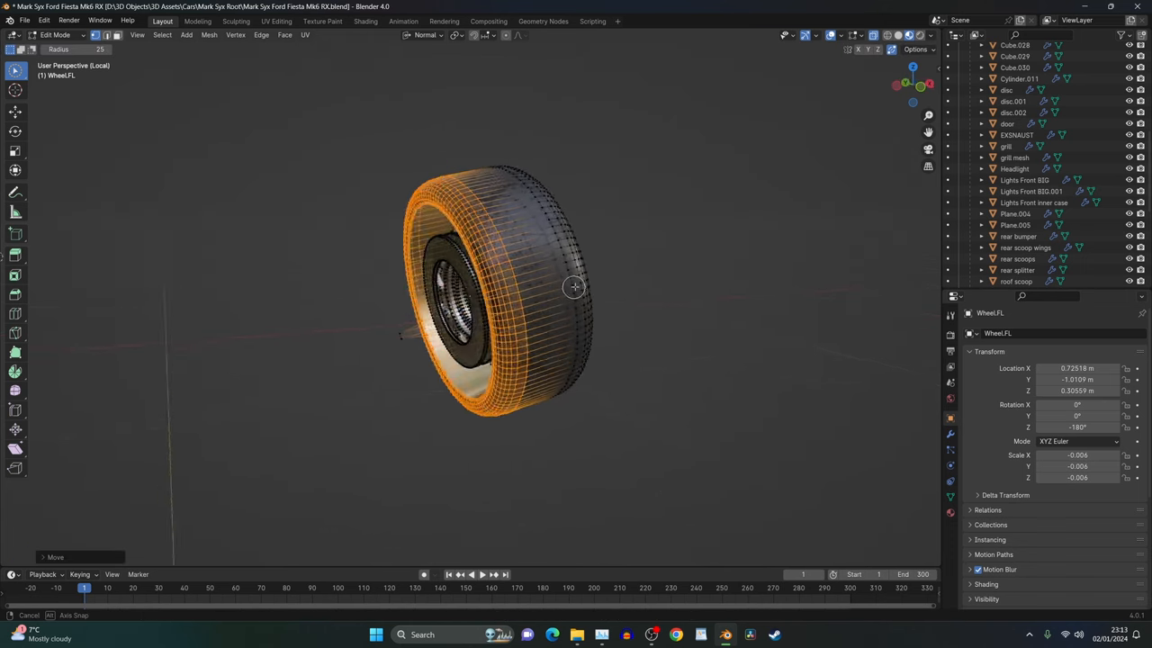
{"action": "left_click_drag", "start_coordinate": [574, 286], "coordinate": [620, 284]}
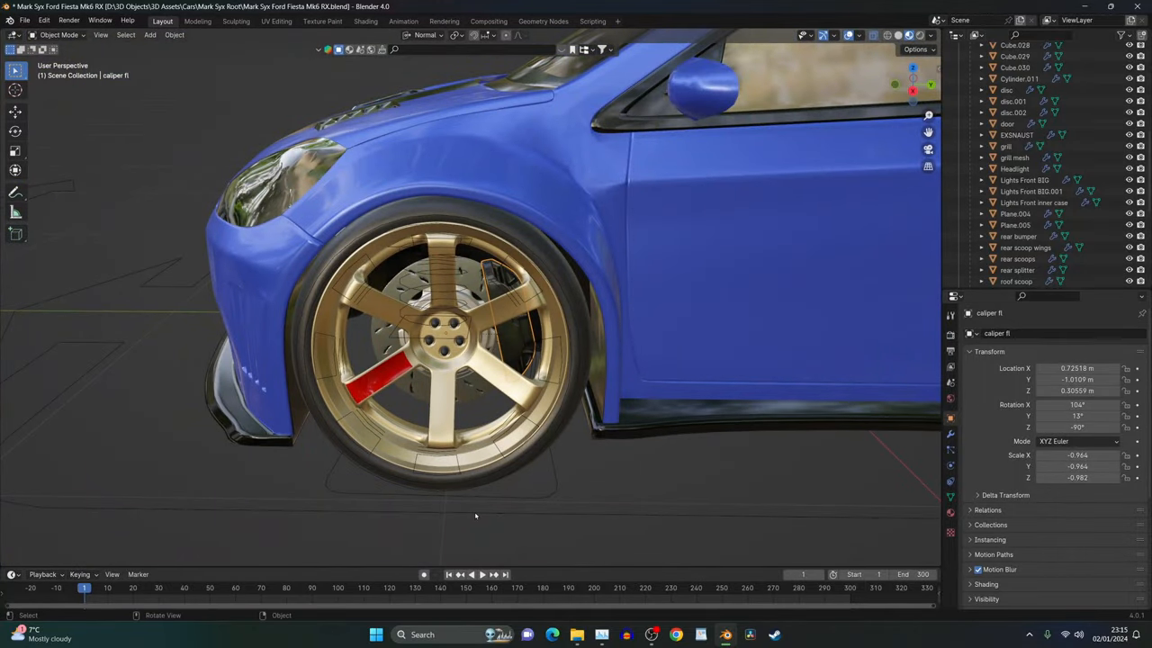
Load the Stance Edition .blend and show the rig's Object Constraint properties
{"action": "left_click", "coordinate": [441, 359]}
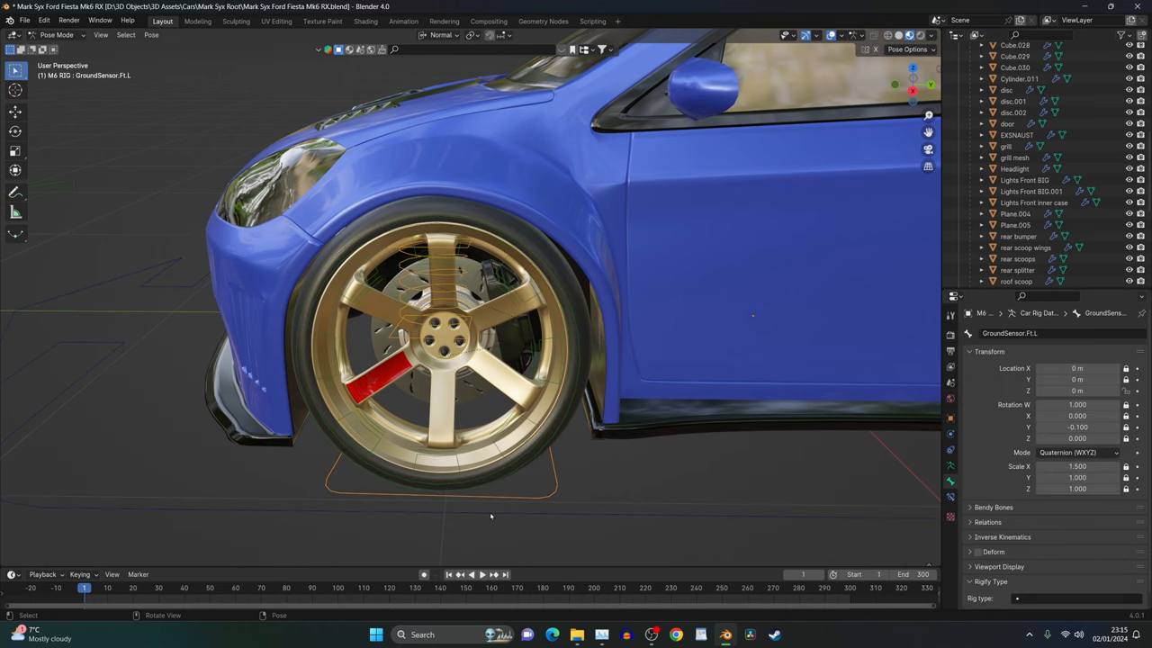
{"action": "key", "text": "g"}
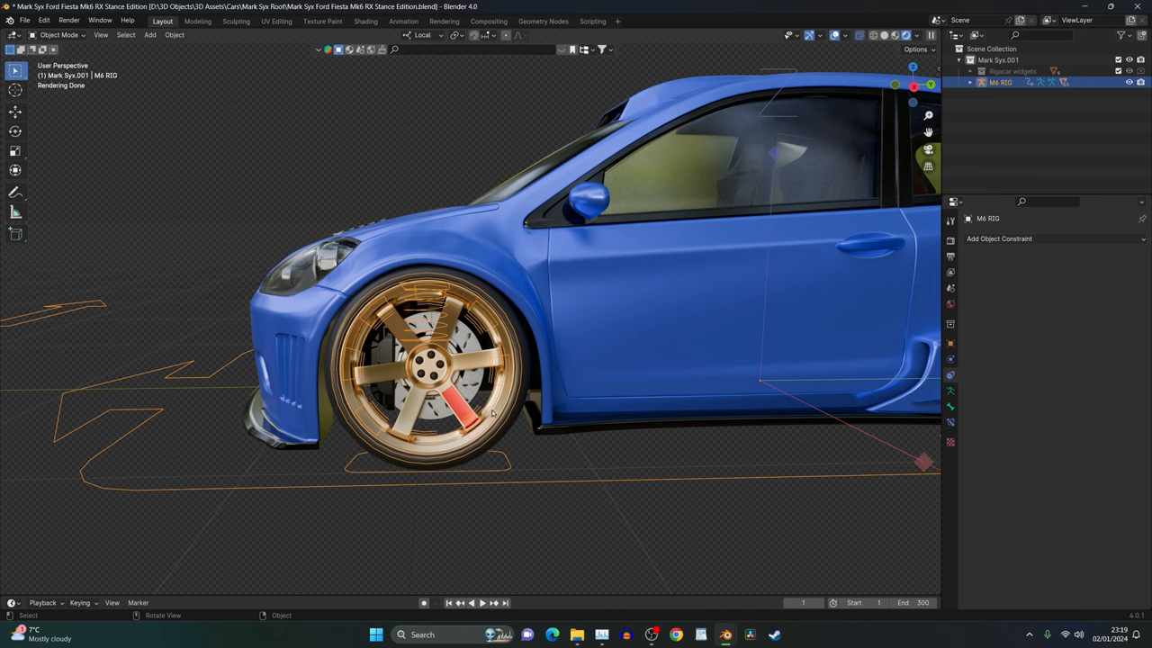
{"action": "mouse_move", "coordinate": [74, 324]}
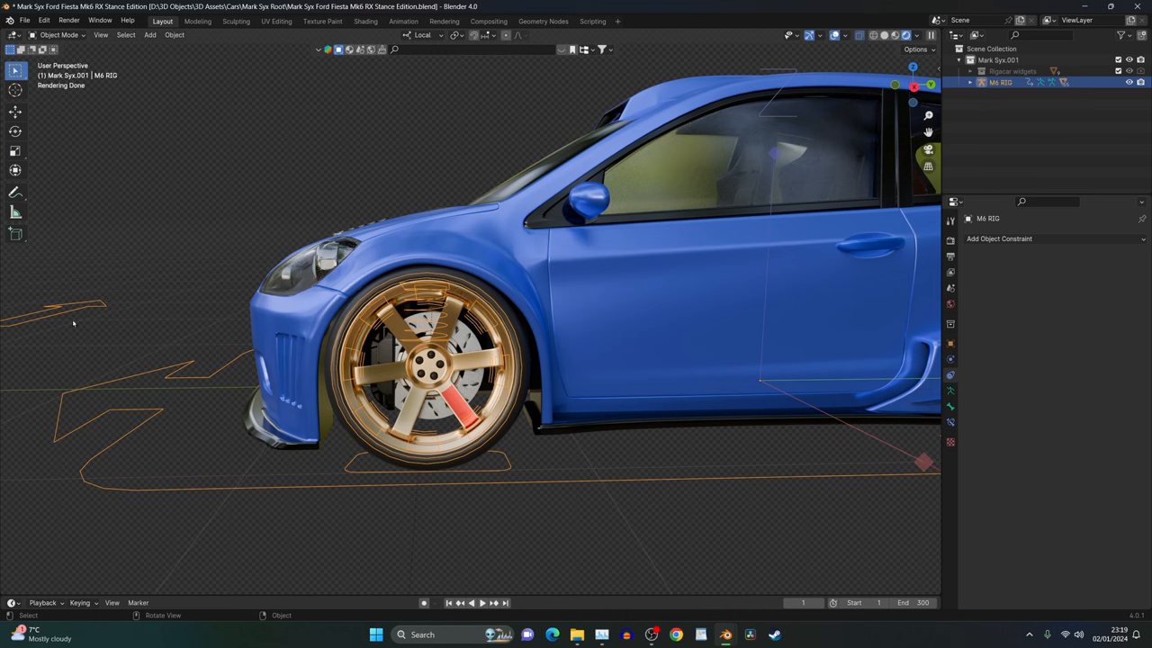
Move the steering bone to test the rig before constraining the caliper's rotation
{"action": "left_click", "coordinate": [58, 35]}
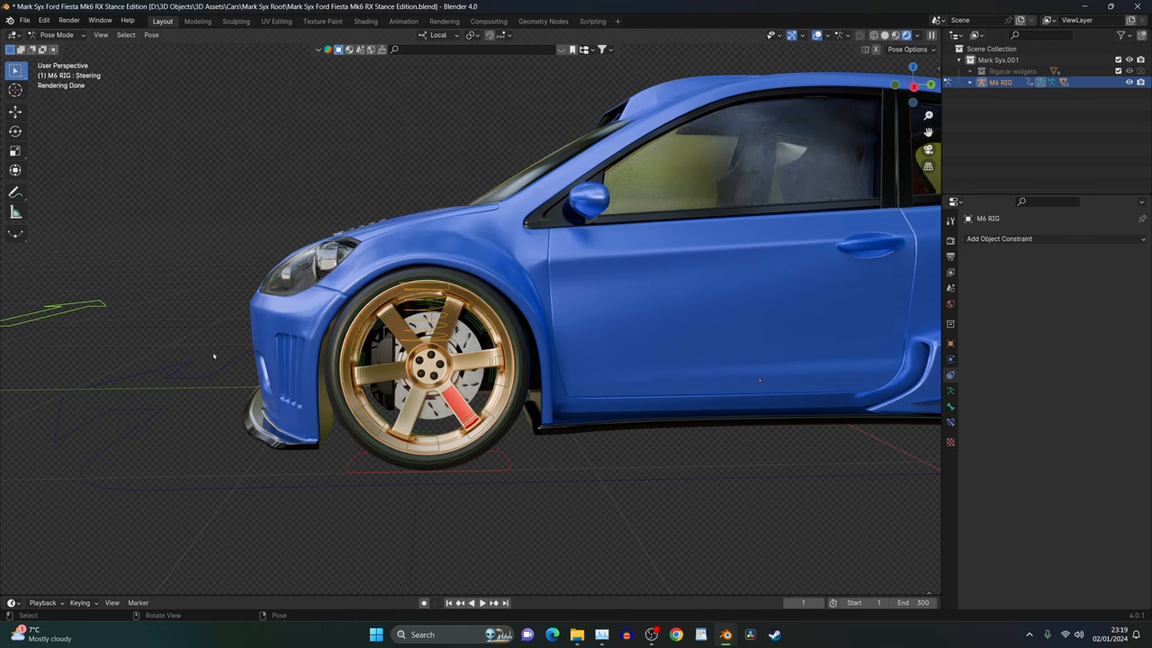
{"action": "key", "text": "g"}
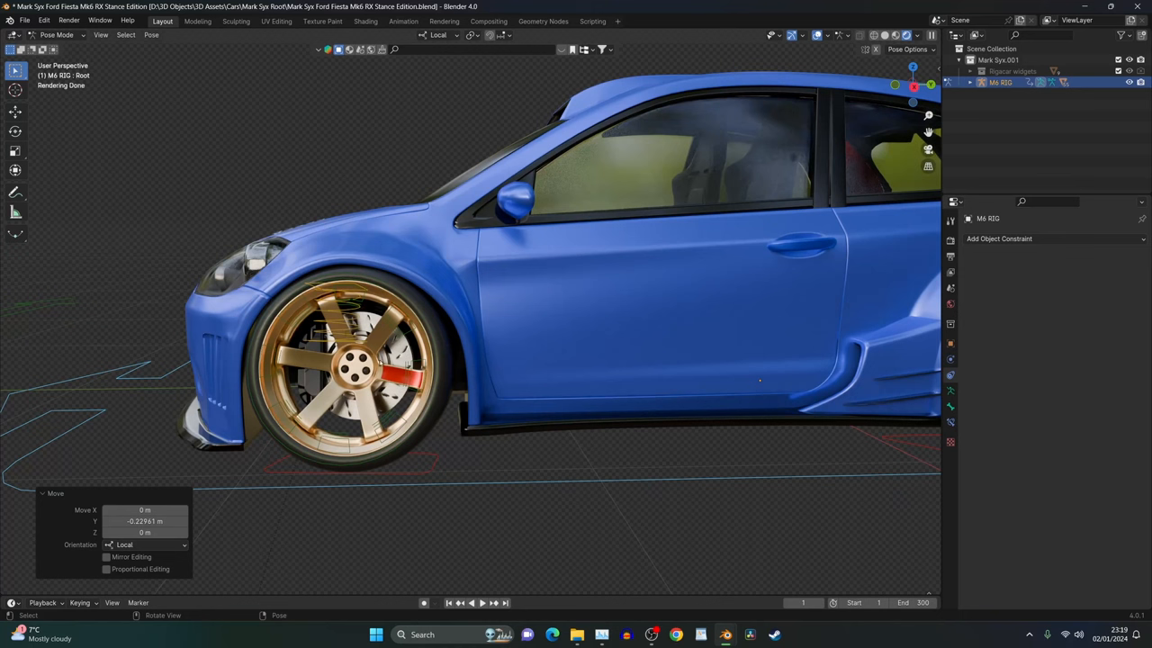
{"action": "mouse_move", "coordinate": [310, 385]}
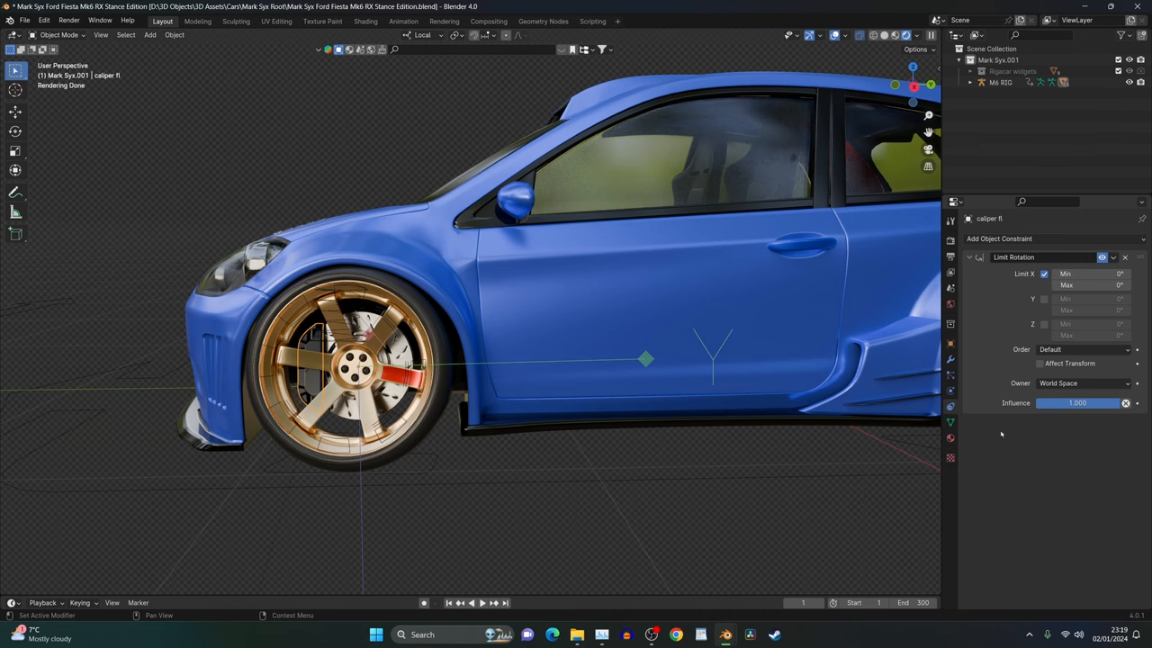
{"action": "mouse_move", "coordinate": [552, 468]}
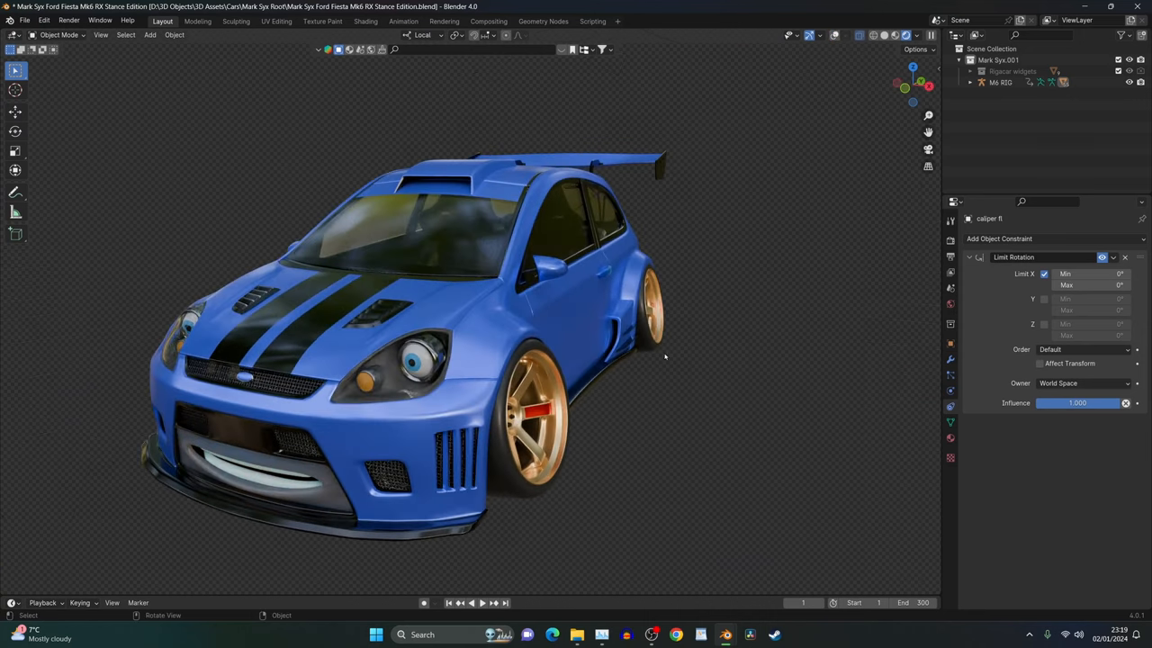
{"action": "left_click_drag", "start_coordinate": [666, 356], "coordinate": [720, 313]}
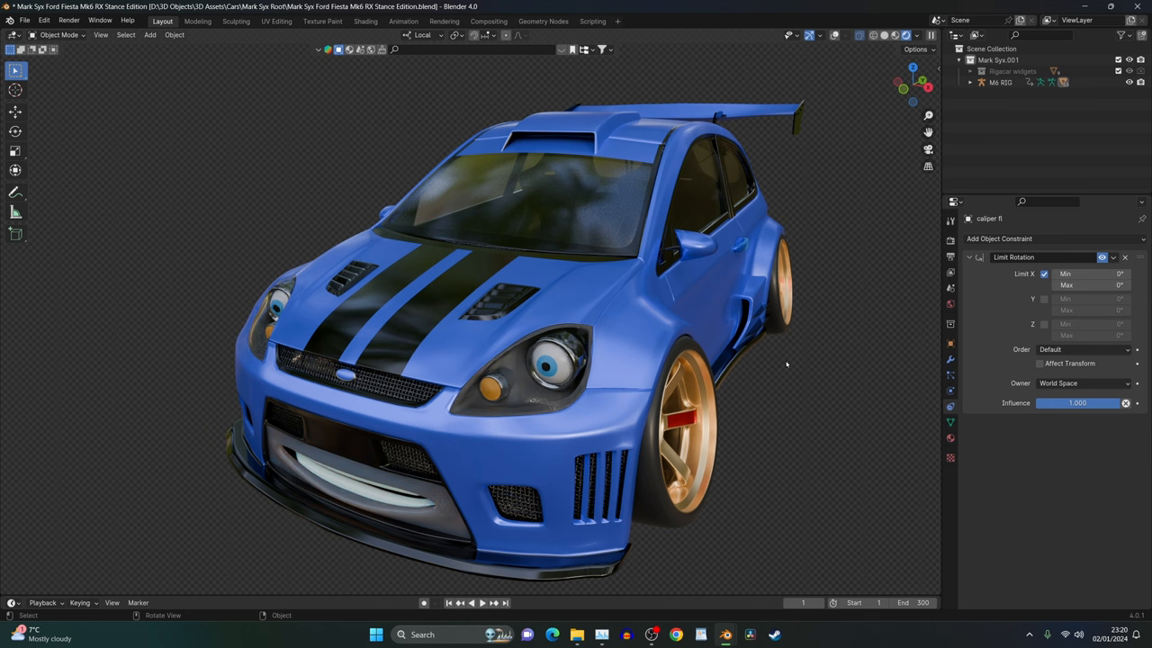
{"action": "mouse_move", "coordinate": [783, 364]}
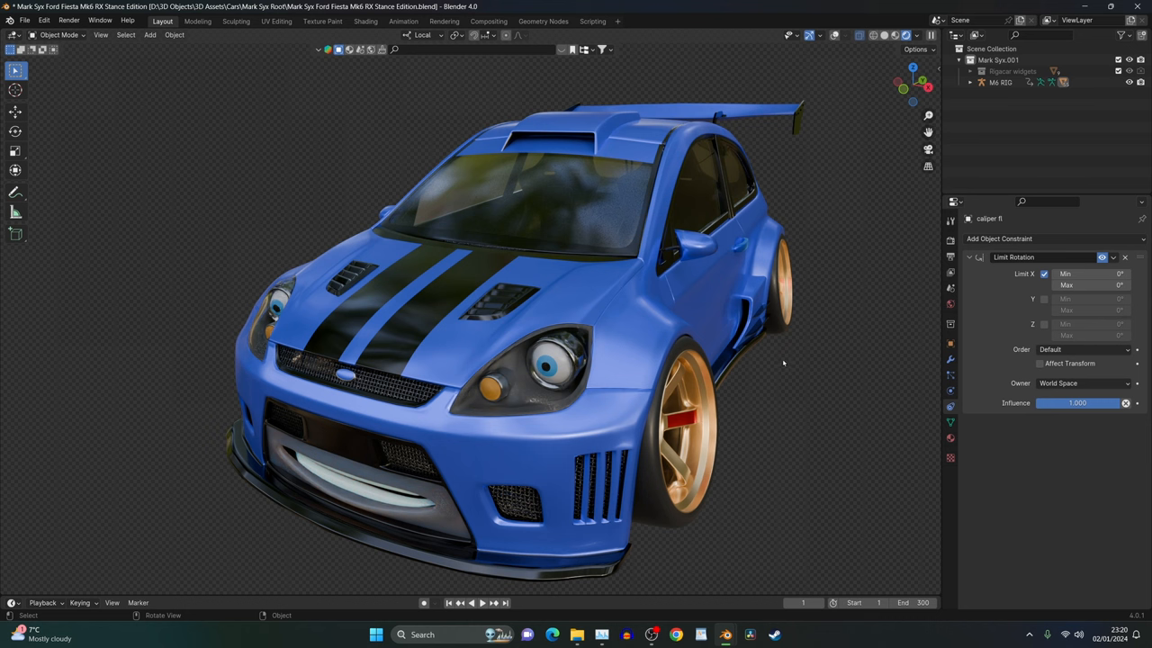